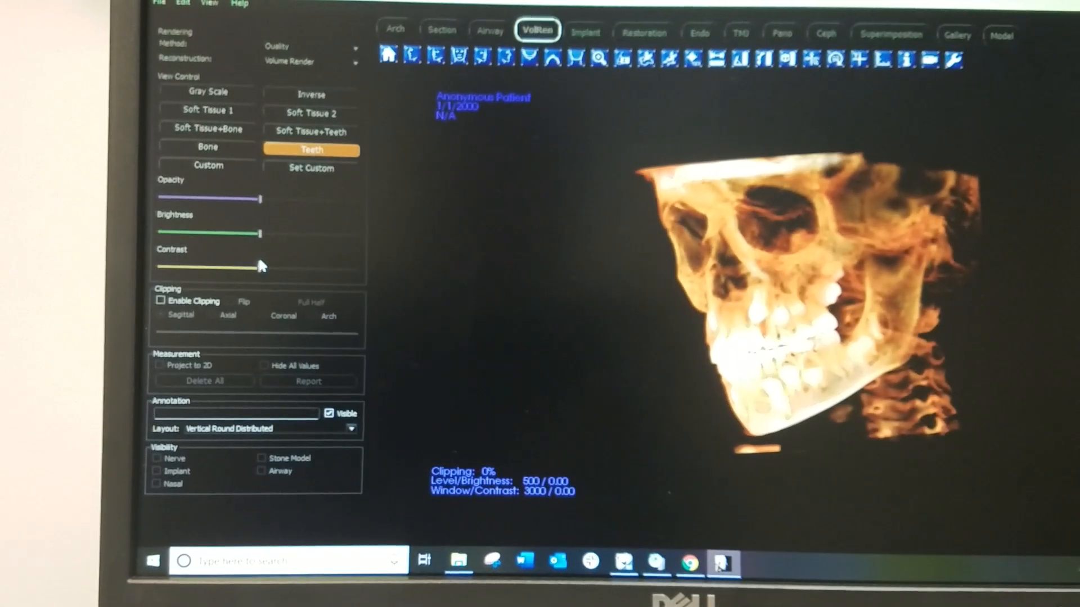
- Raise the volume contrast to 1980/0.17 and compare the Bone and Teeth renderings
left_click_drag(259, 268, 314, 269)
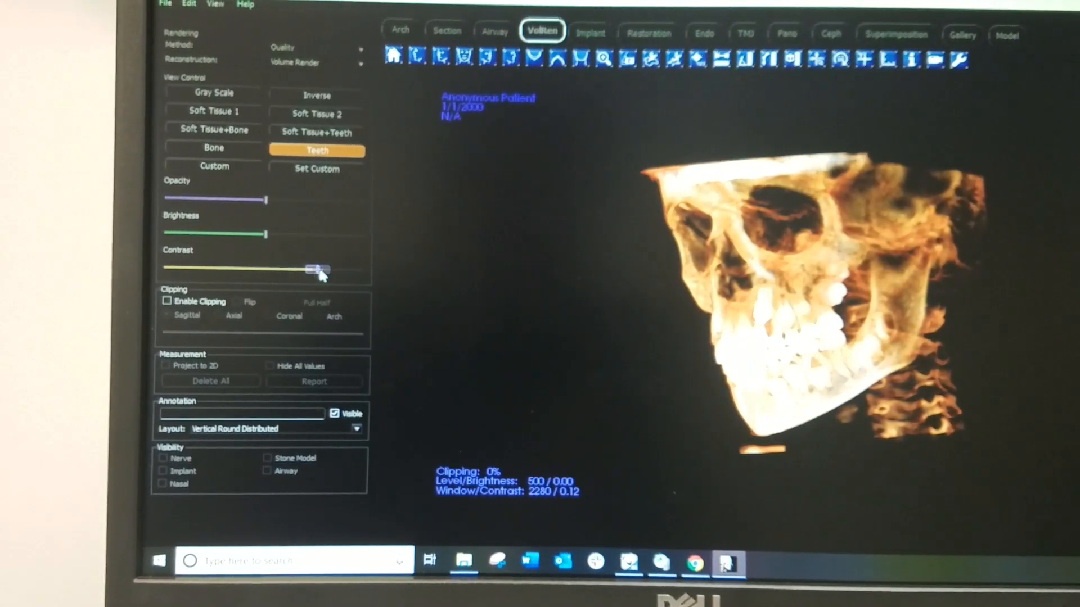
left_click_drag(317, 269, 338, 269)
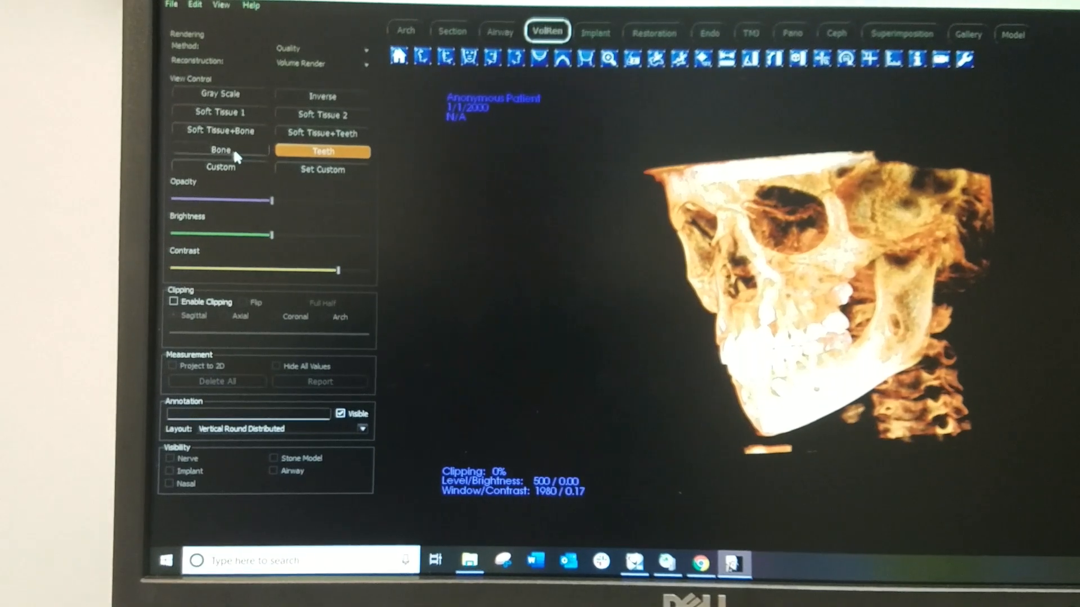
left_click(226, 150)
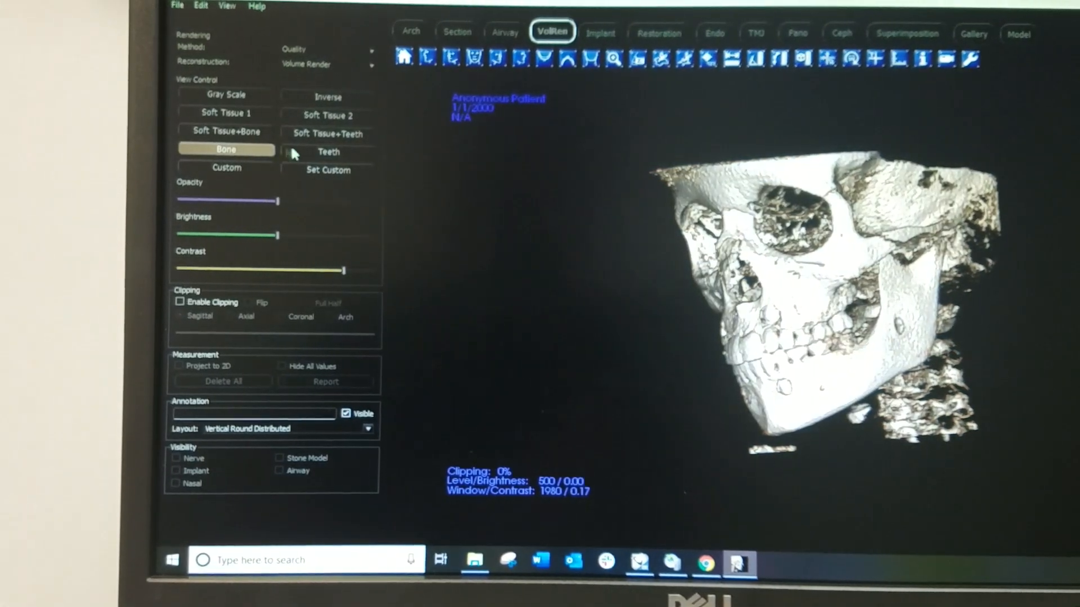
left_click(329, 152)
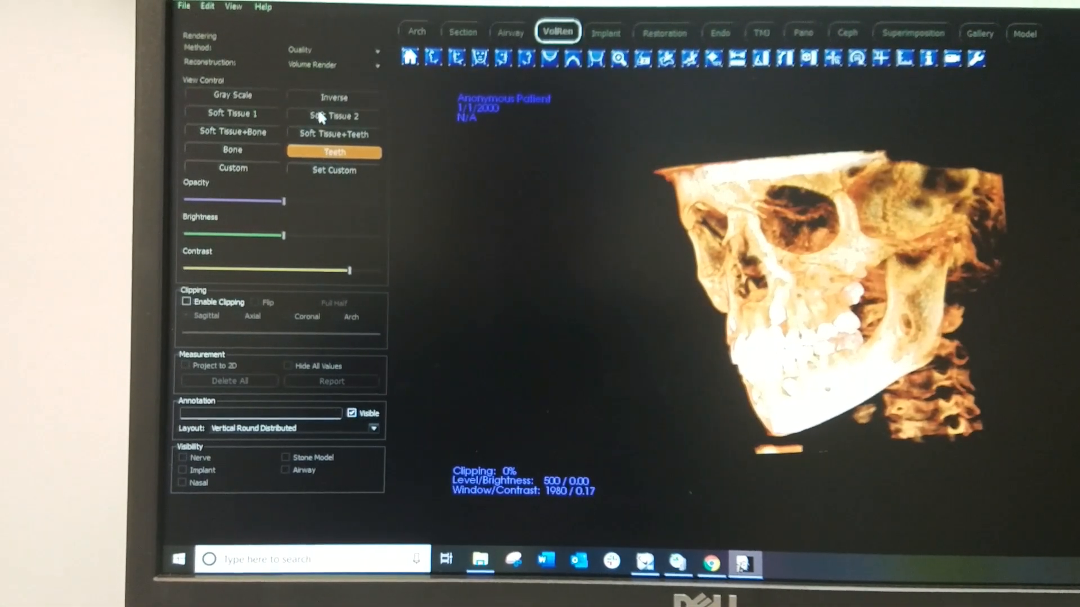
- Try Soft Tissue 1, Soft Tissue 2 and Soft Tissue+Bone presets, finishing back on Teeth
left_click(232, 112)
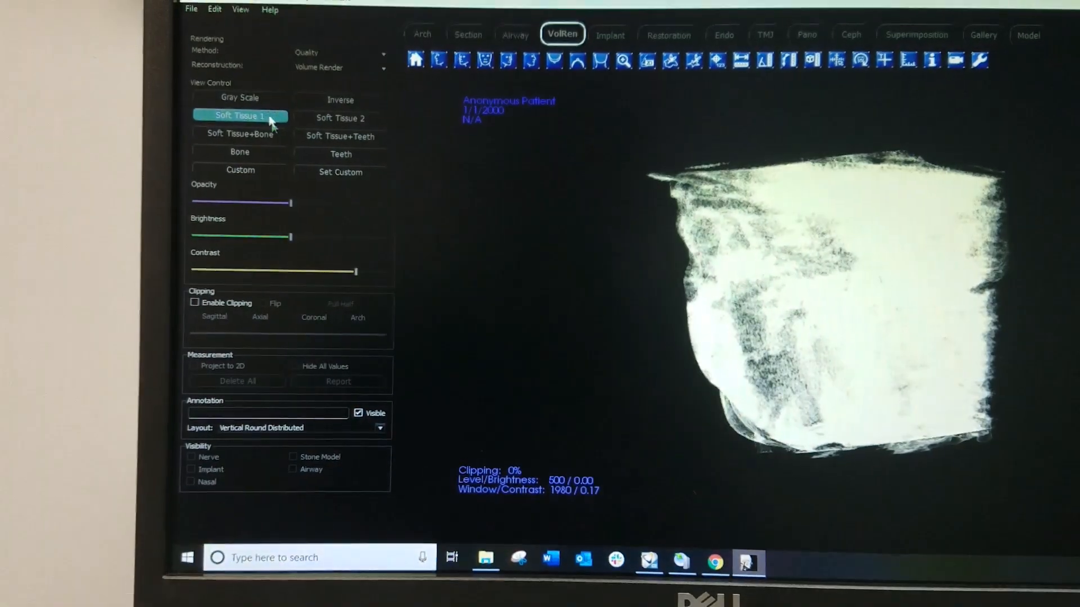
left_click(340, 118)
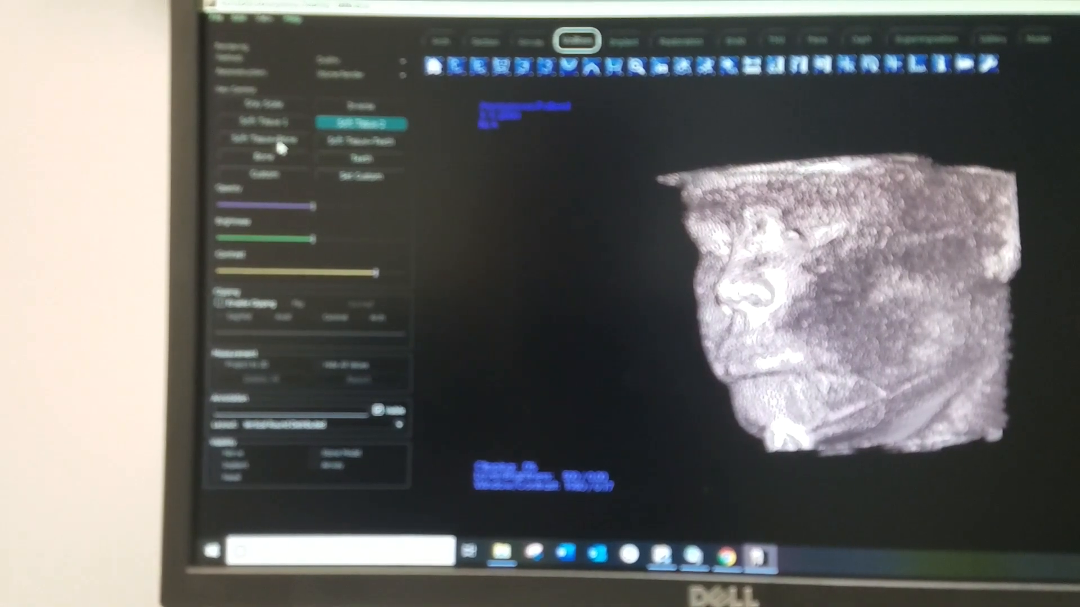
left_click(267, 140)
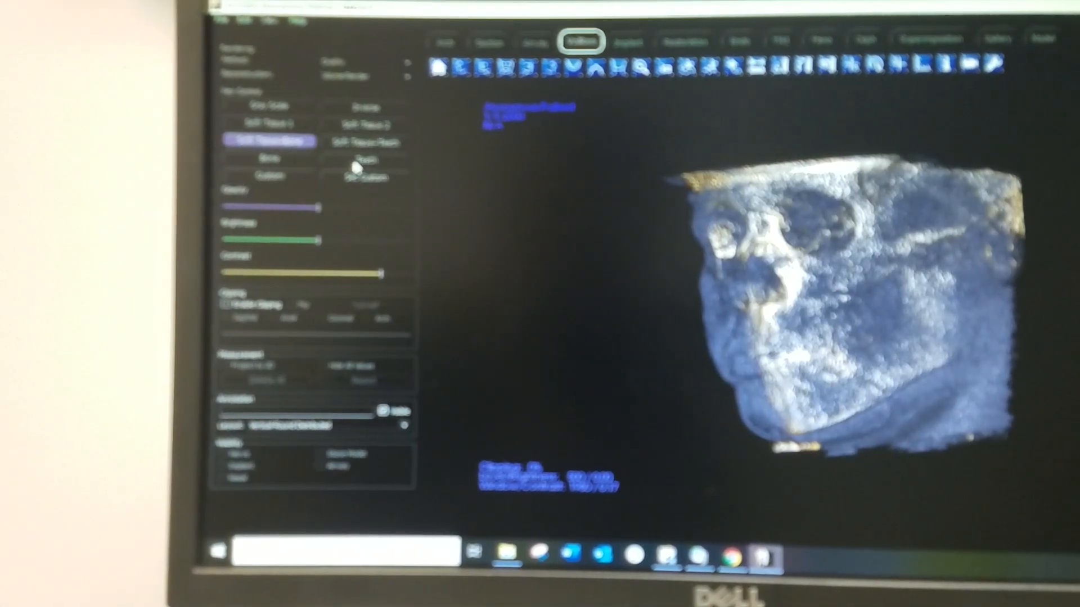
left_click(368, 161)
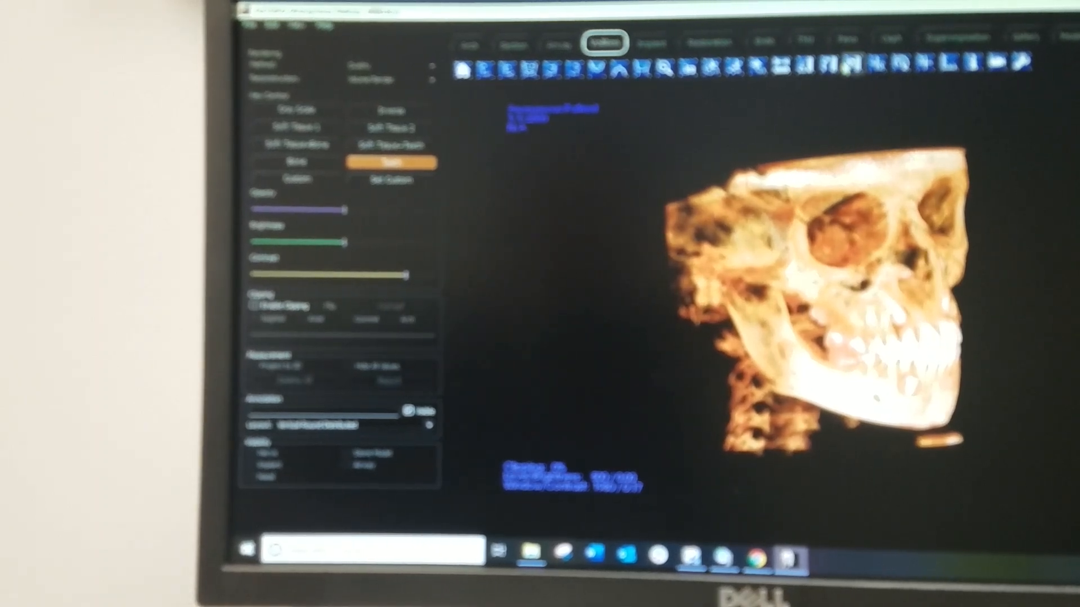
- Show the panoramic reconstruction of both jaws with its preview images
left_click(843, 43)
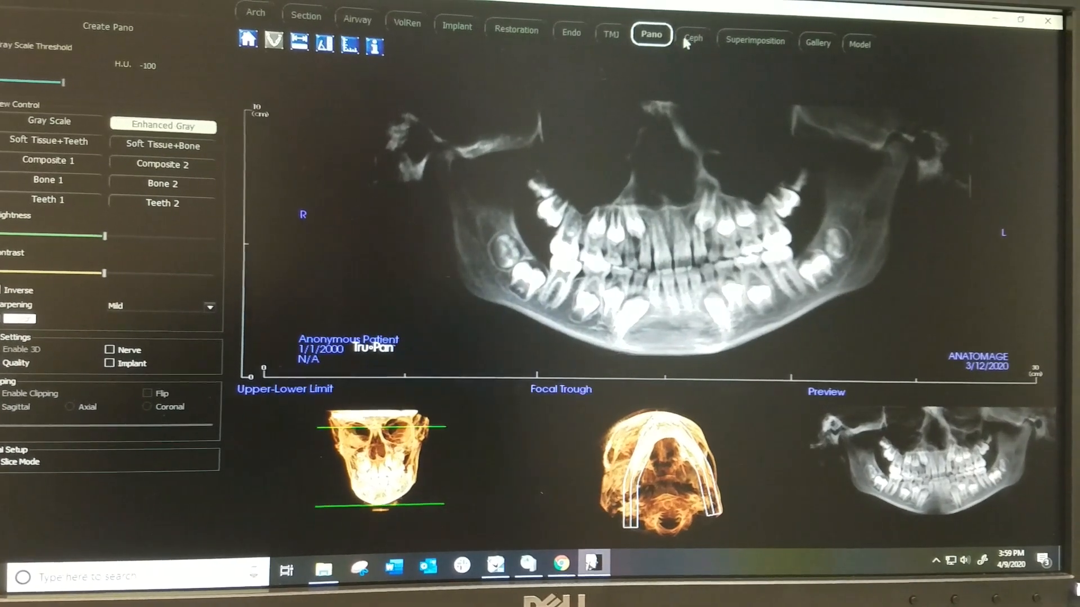
- Review the cephalometric view, then show the axial, coronal and sagittal section slices
left_click(692, 39)
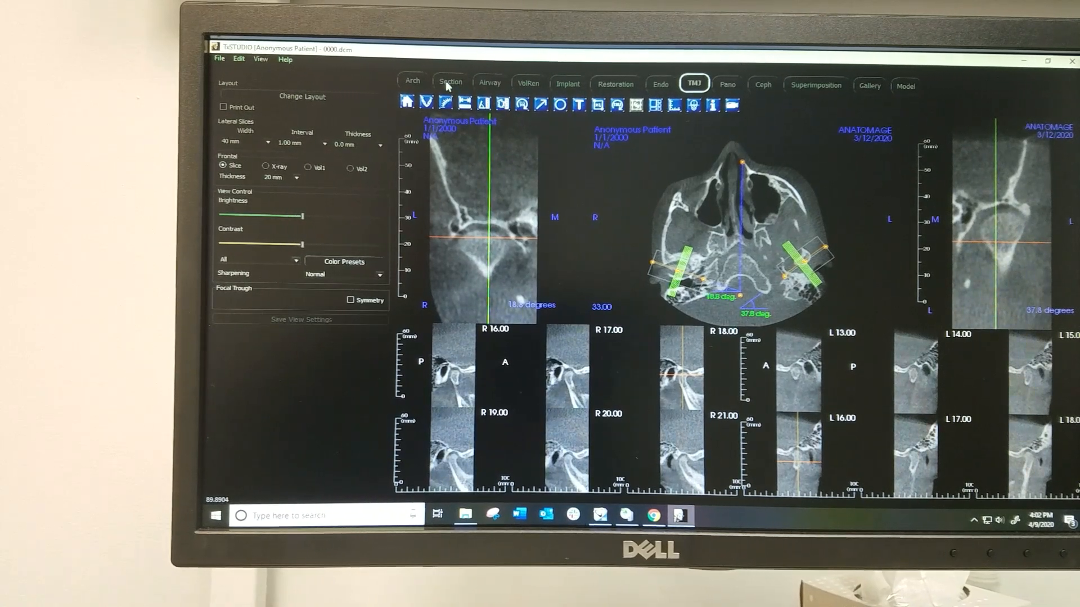
left_click(450, 81)
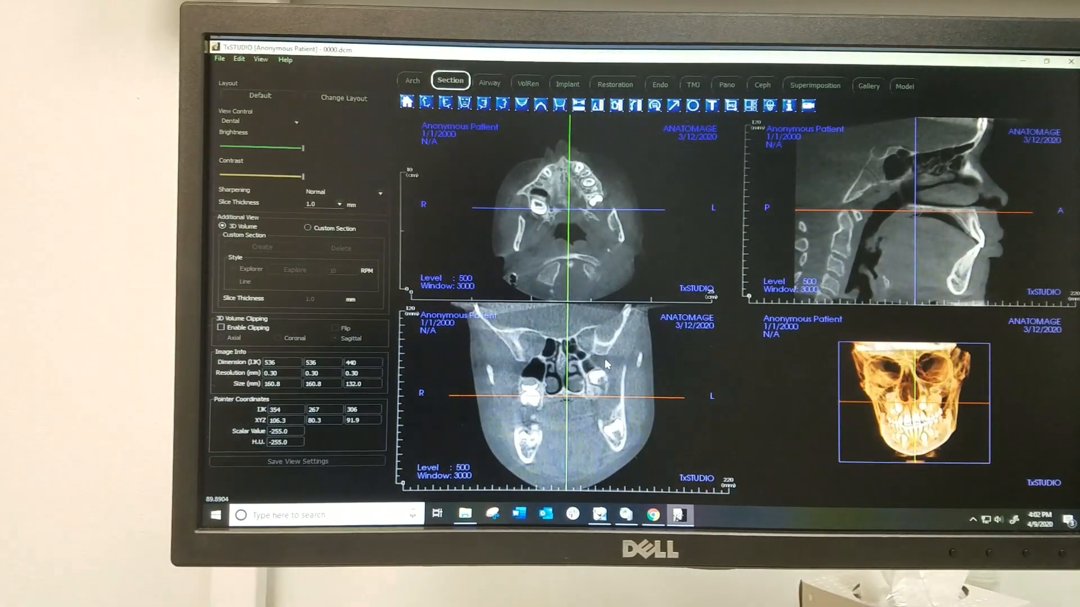